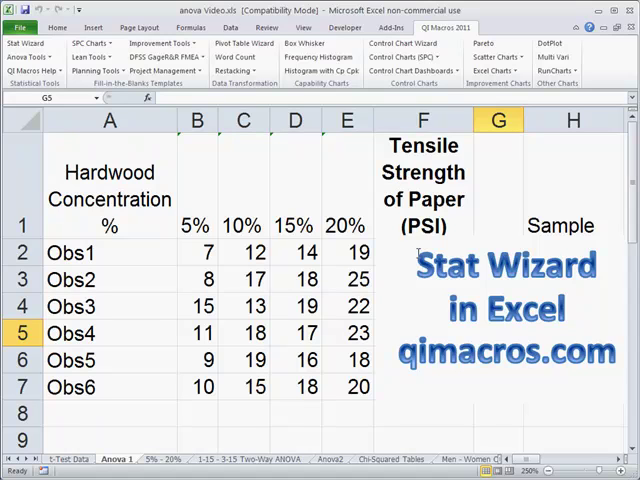
{"action": "mouse_move", "coordinate": [342, 254]}
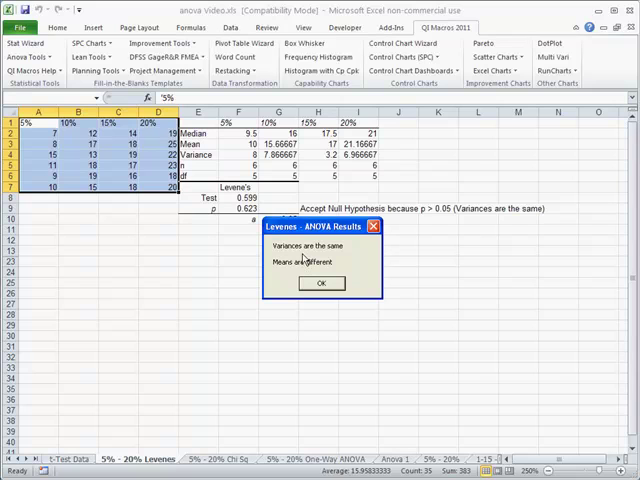
{"action": "mouse_move", "coordinate": [288, 275]}
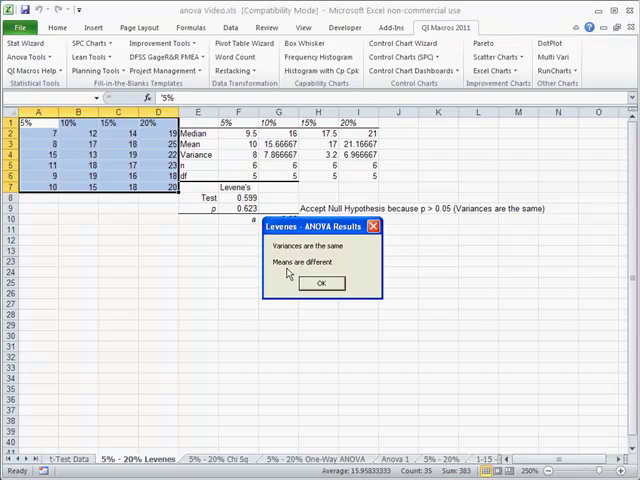
{"action": "mouse_move", "coordinate": [290, 272]}
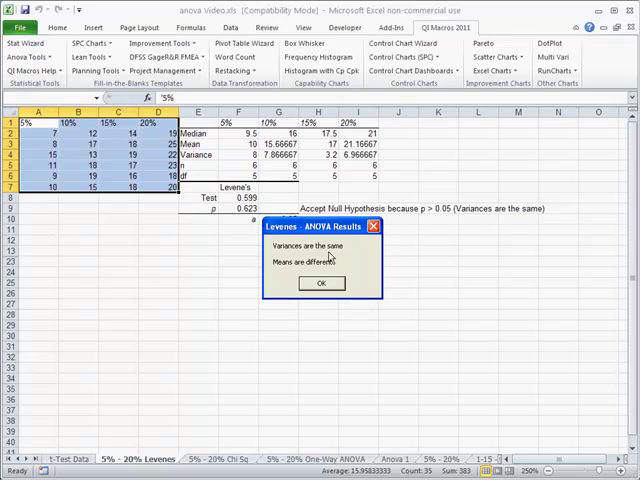
Dismiss the Levene's results message and view the 5% - 20% Chi Sq results sheet
{"action": "left_click", "coordinate": [322, 282]}
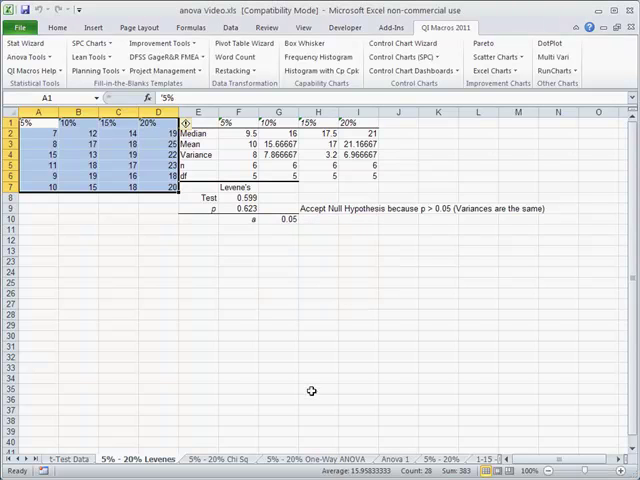
{"action": "left_click", "coordinate": [297, 459]}
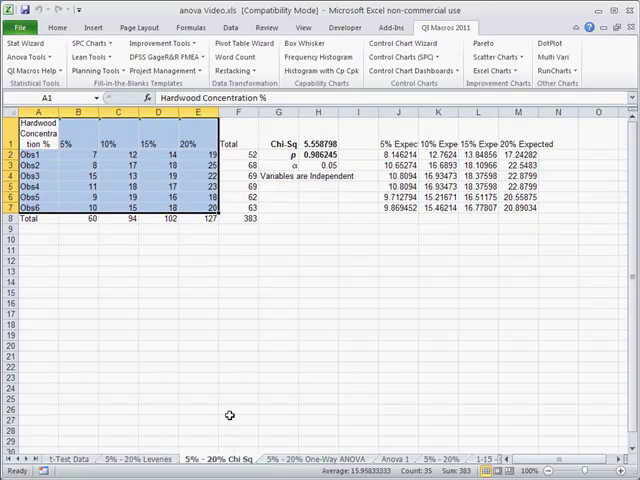
{"action": "mouse_move", "coordinate": [266, 239]}
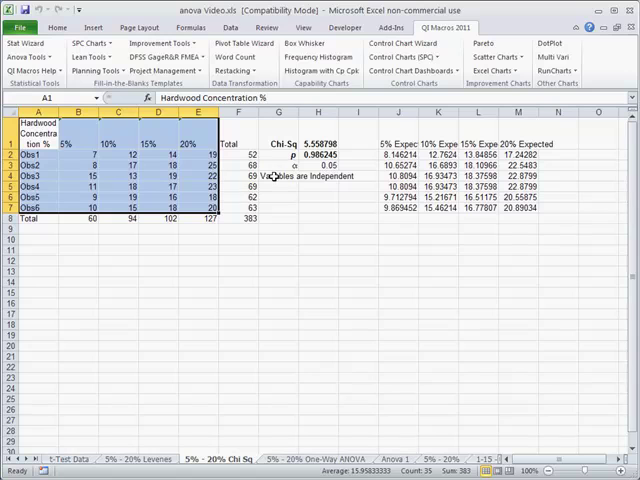
{"action": "mouse_move", "coordinate": [312, 300]}
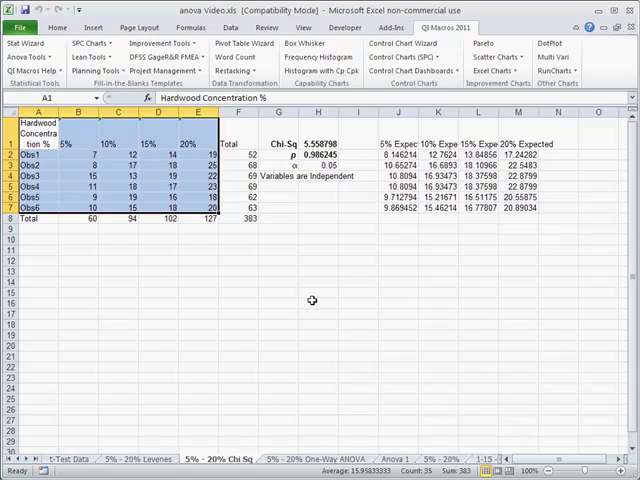
{"action": "mouse_move", "coordinate": [336, 368]}
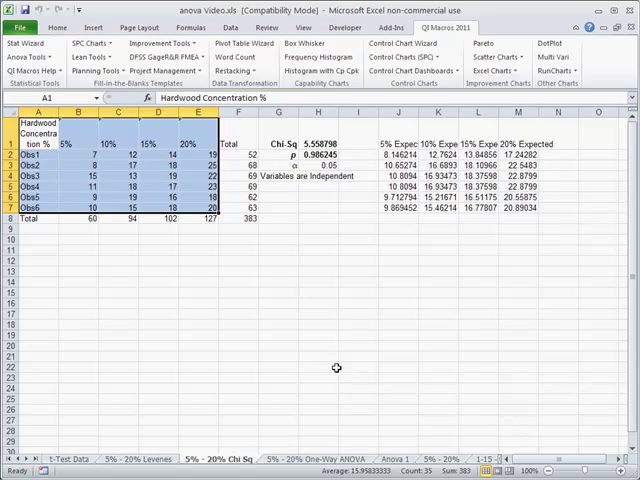
{"action": "mouse_move", "coordinate": [80, 463]}
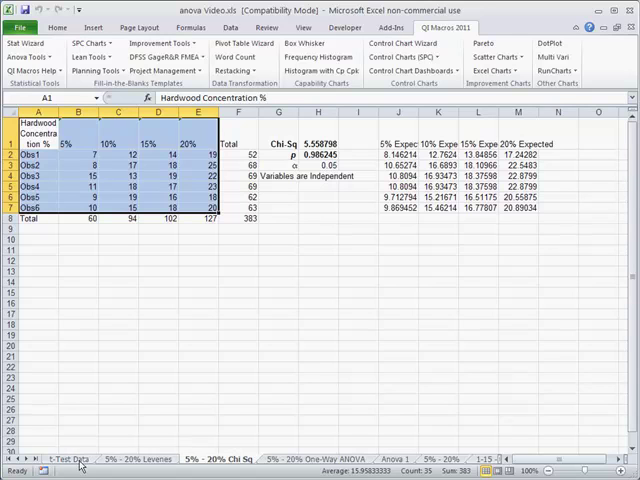
Switch to the t-Test Data sheet holding the Catalyst 1 and Catalyst2 data
{"action": "left_click", "coordinate": [72, 458]}
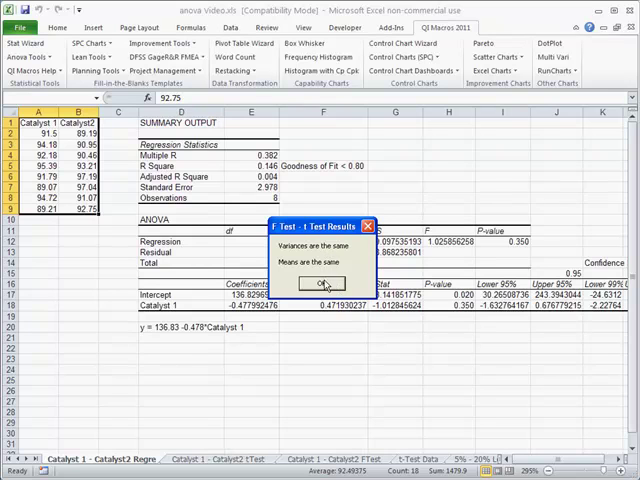
Dismiss the F-test/t-test results message and view the Catalyst 1 - Catalyst2 tTest sheet
{"action": "left_click", "coordinate": [318, 283]}
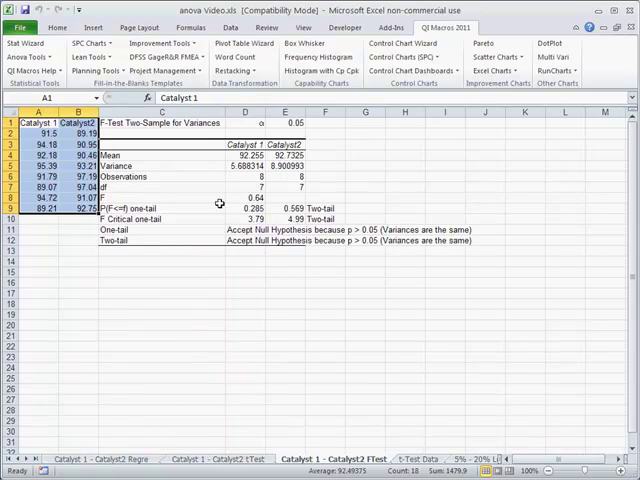
{"action": "mouse_move", "coordinate": [328, 210]}
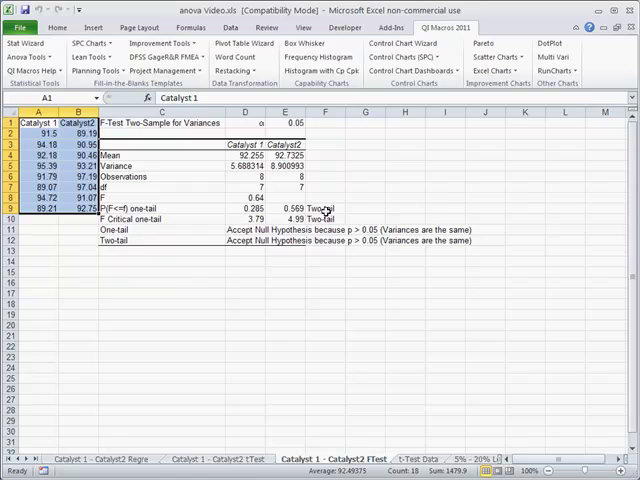
{"action": "left_click", "coordinate": [222, 459]}
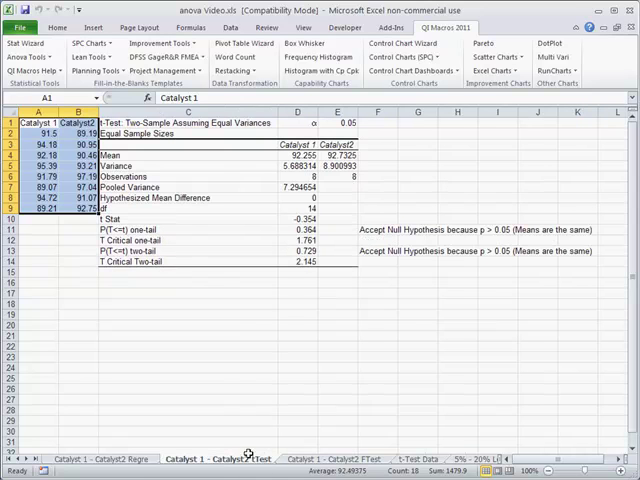
{"action": "mouse_move", "coordinate": [207, 231]}
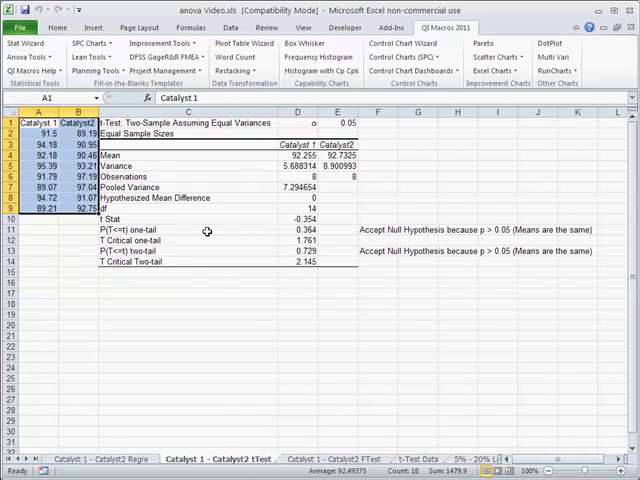
{"action": "mouse_move", "coordinate": [320, 258]}
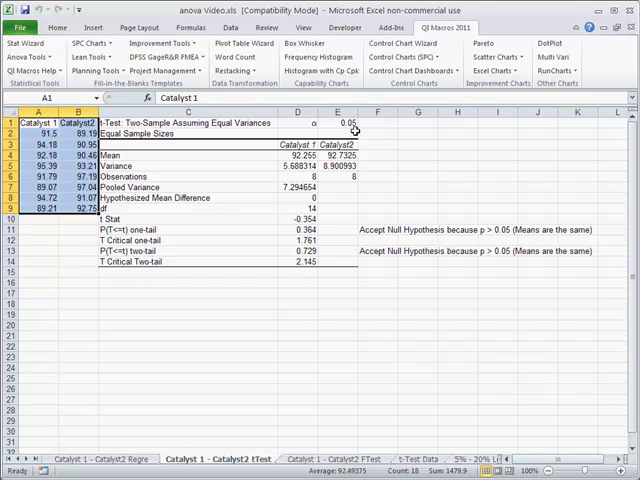
Try a t-test alpha of 0.01, restore 0.05, then view the 5% - 20% One-Way ANOVA sheet
{"action": "left_click", "coordinate": [337, 122]}
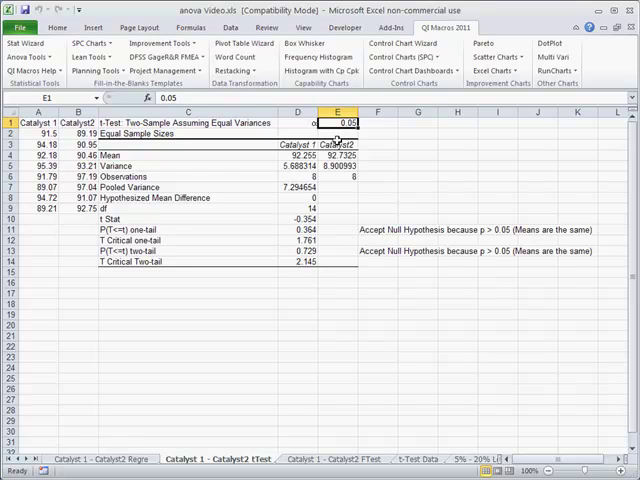
{"action": "double_click", "coordinate": [344, 123]}
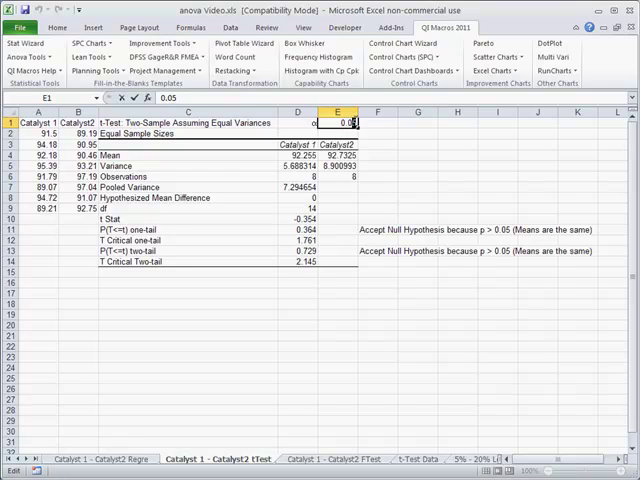
{"action": "type", "text": "0.01"}
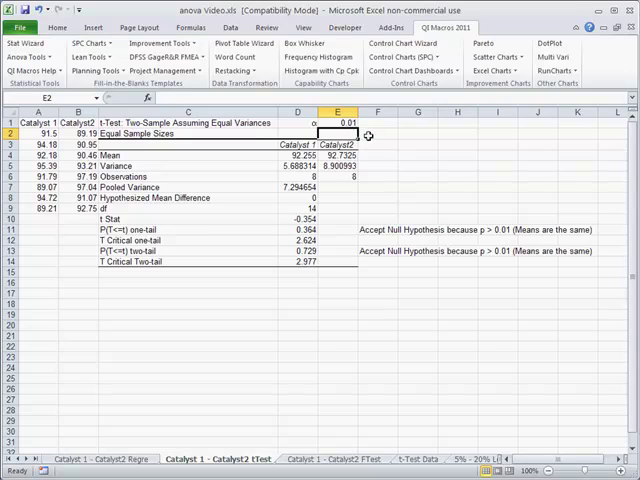
{"action": "type", "text": "0.05"}
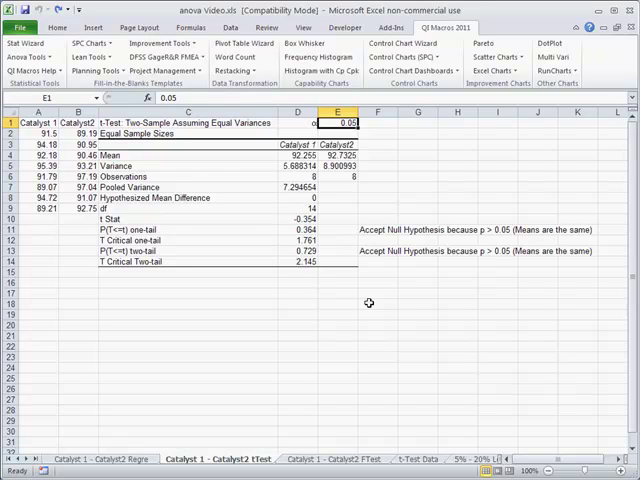
{"action": "mouse_move", "coordinate": [360, 395]}
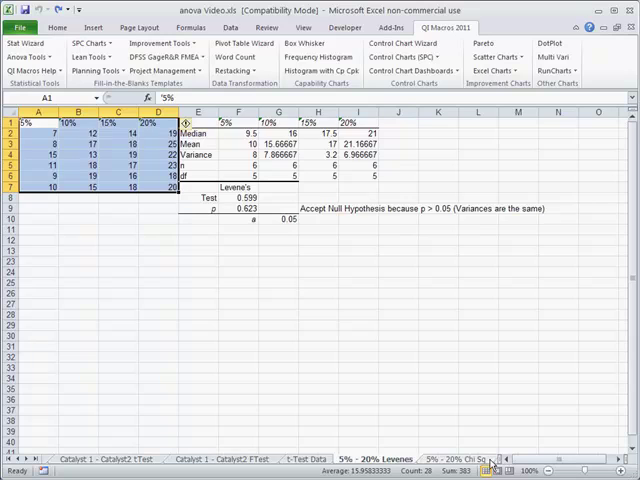
{"action": "left_click", "coordinate": [329, 459]}
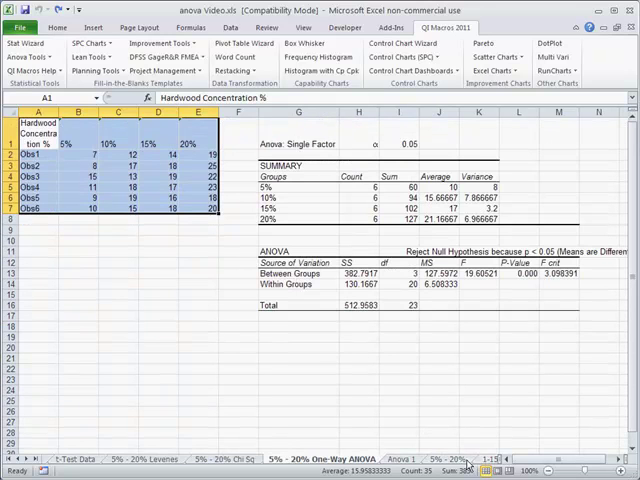